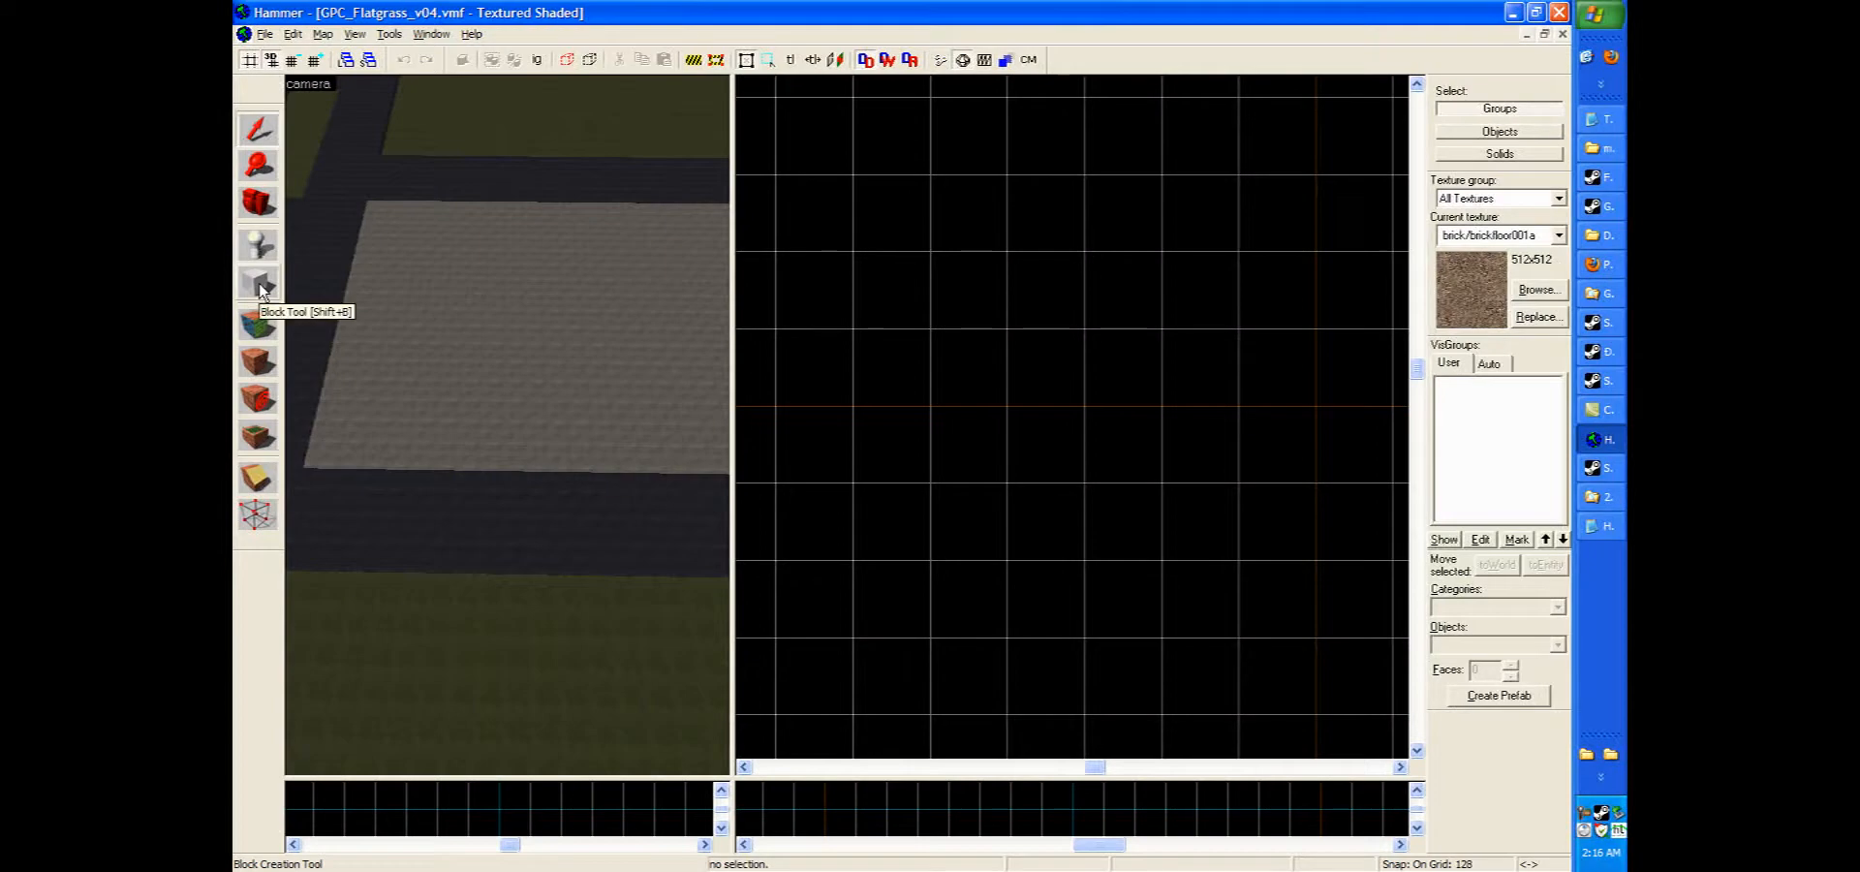
Drag an 8-by-8 unit block outline in the Top view with the Block tool.
{"action": "left_click_drag", "start_coordinate": [830, 229], "coordinate": [1160, 406]}
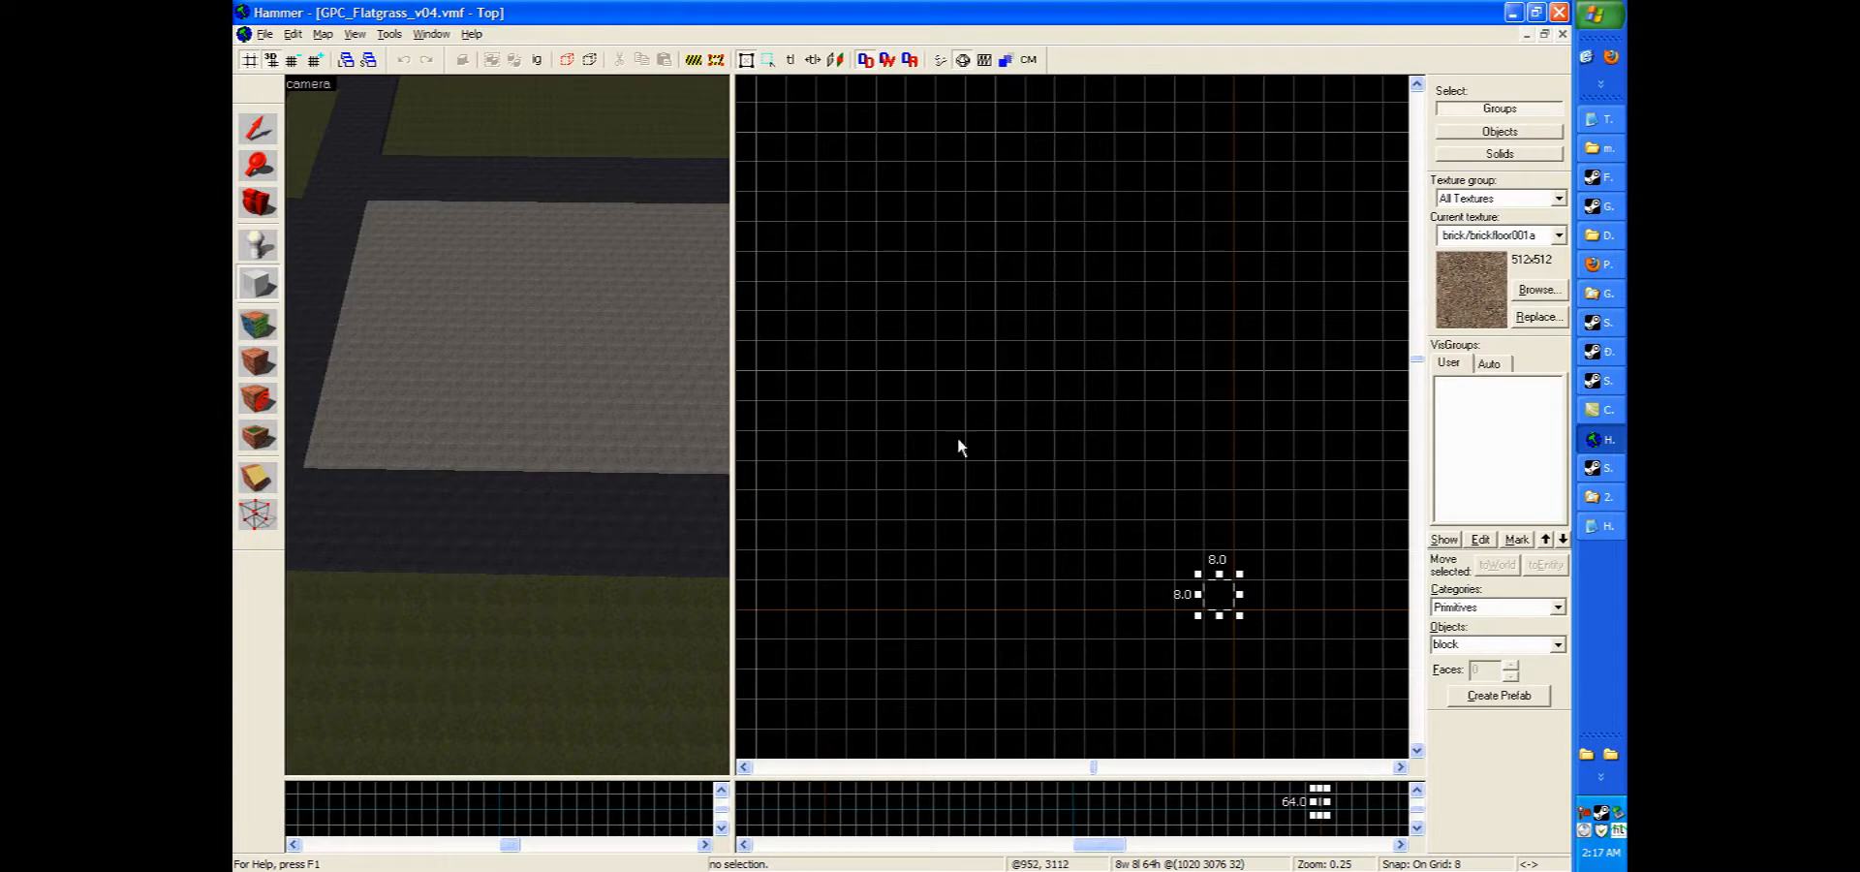
{"action": "mouse_move", "coordinate": [1245, 579]}
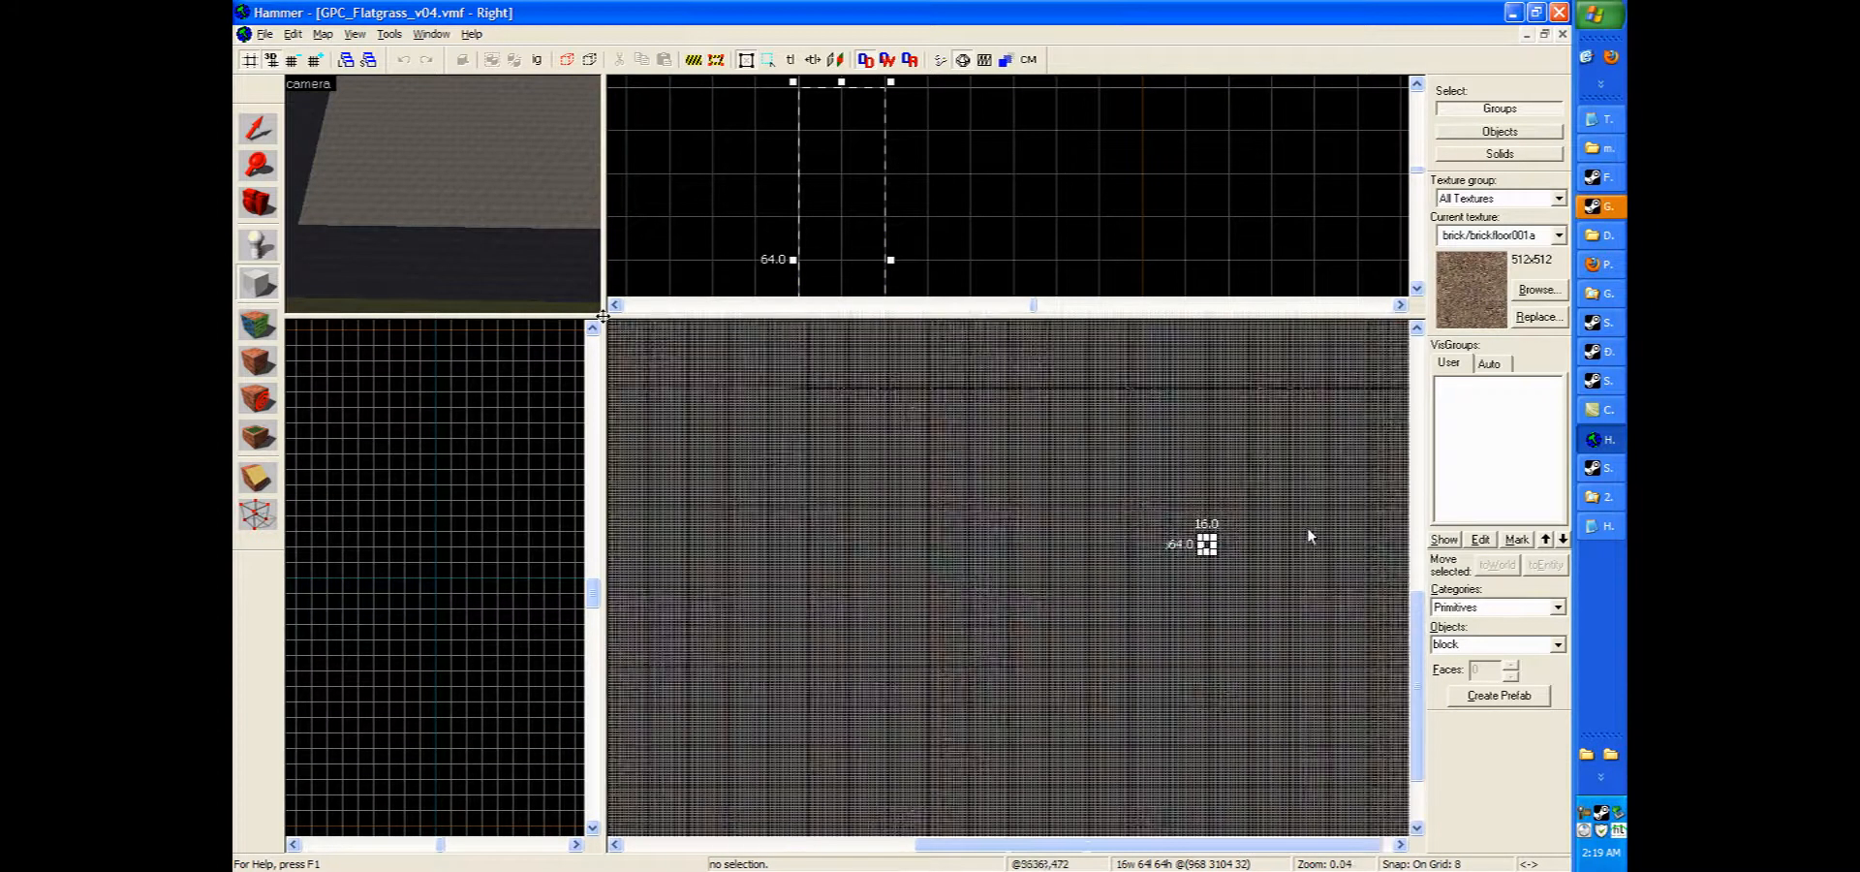
Scroll the view to bring the brick-textured slab on the grass into view.
{"action": "scroll", "scroll_direction": "down", "scroll_amount": 3}
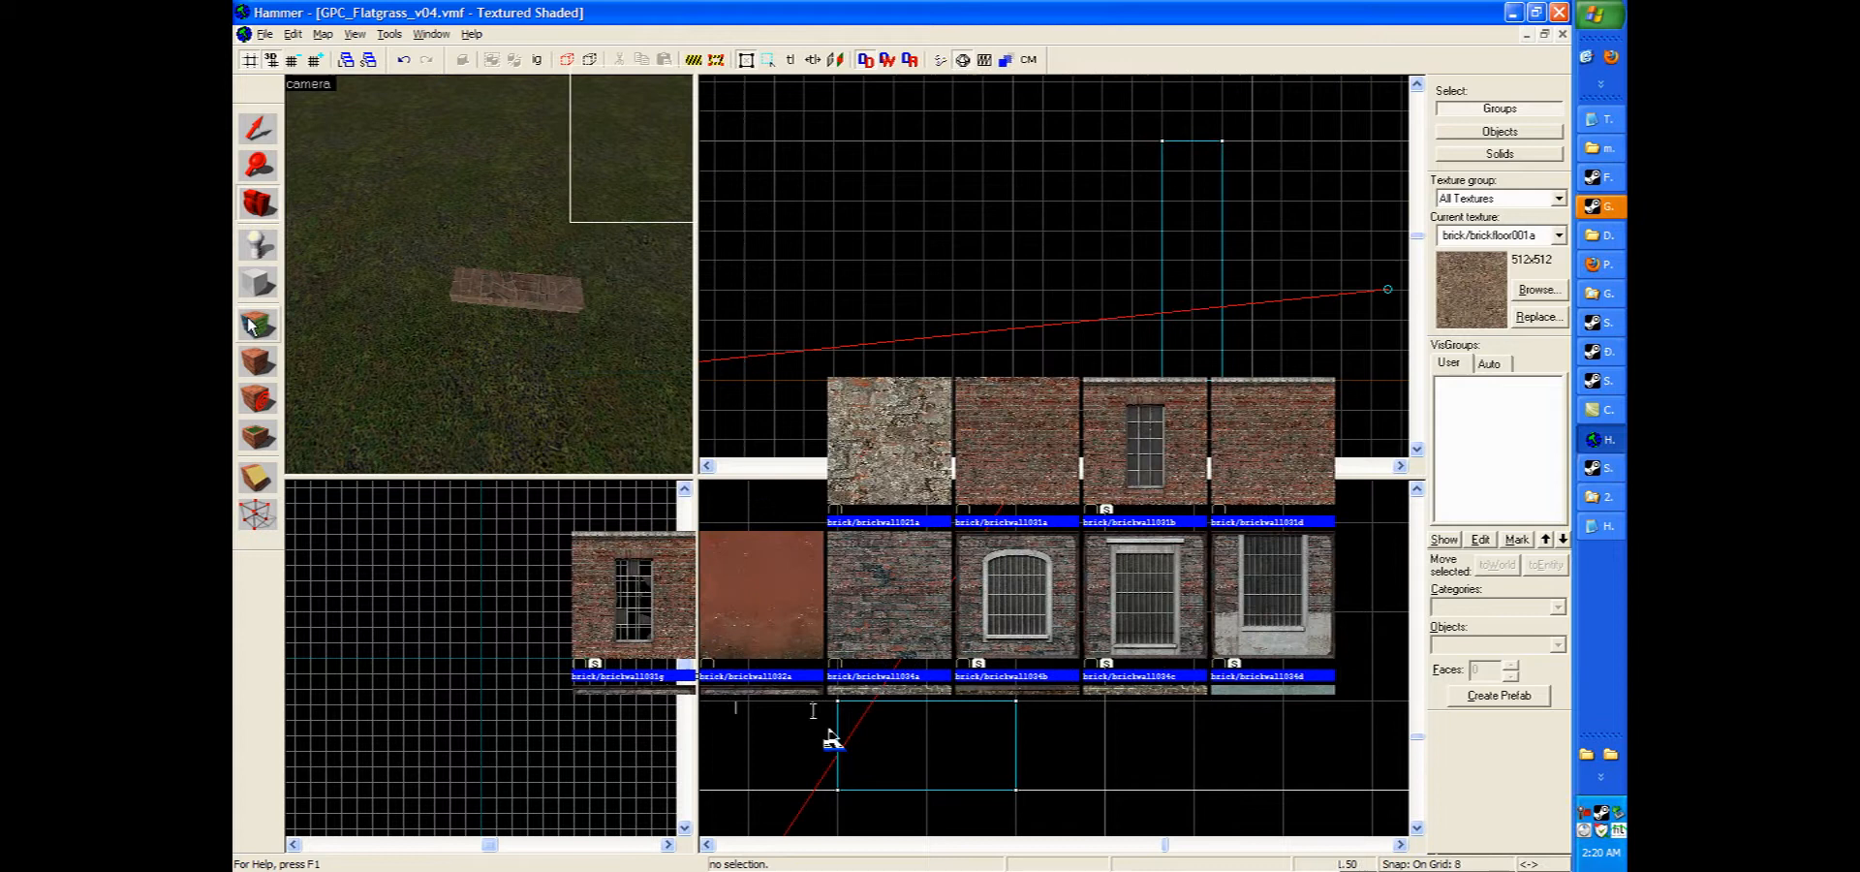
Filter the texture browser by 'dev' and choose the orange dev_measuregeneric texture.
{"action": "left_click", "coordinate": [1539, 288]}
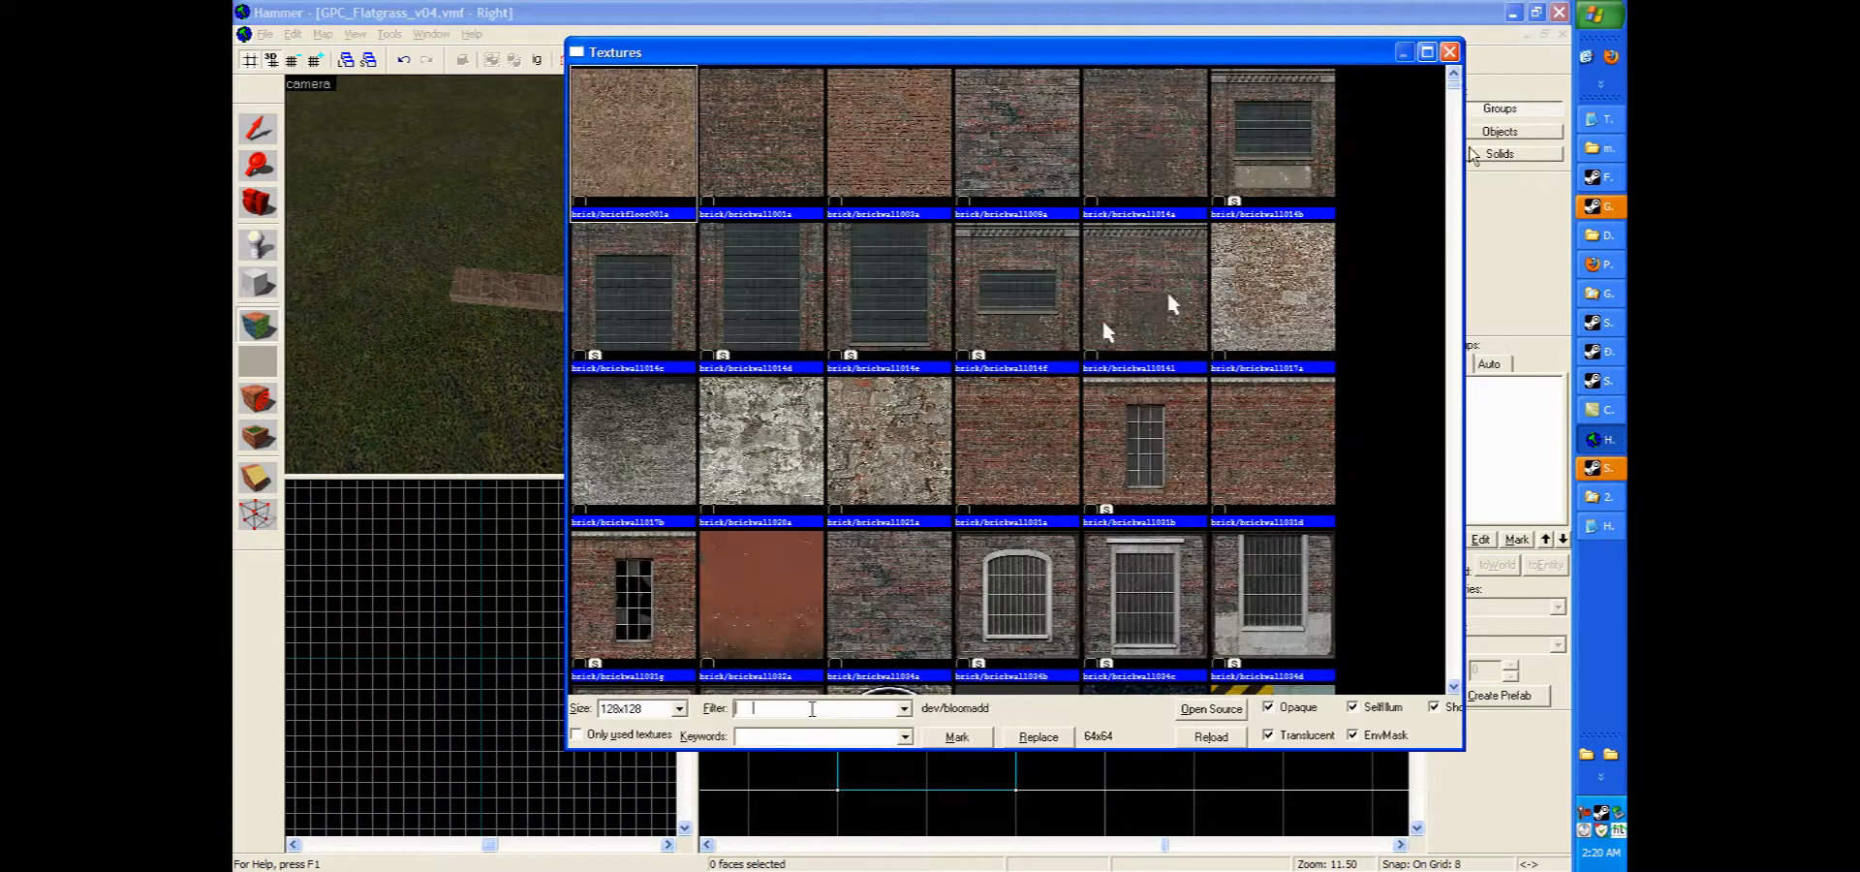
{"action": "type", "text": "dev"}
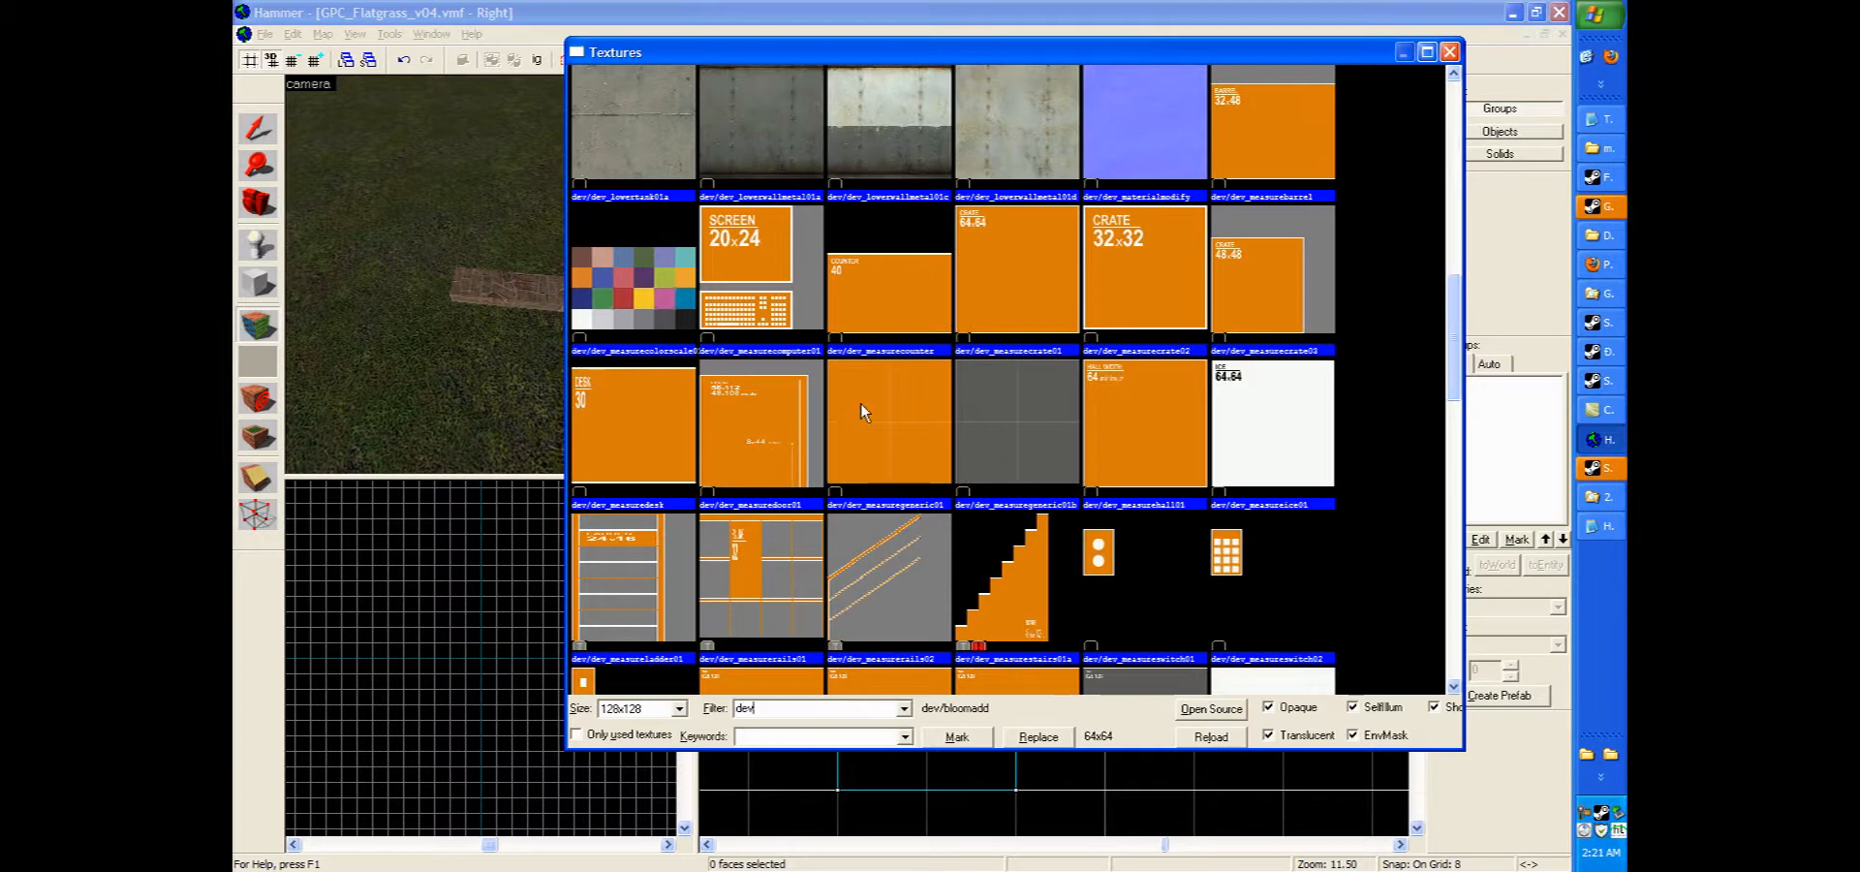
{"action": "left_click", "coordinate": [886, 430]}
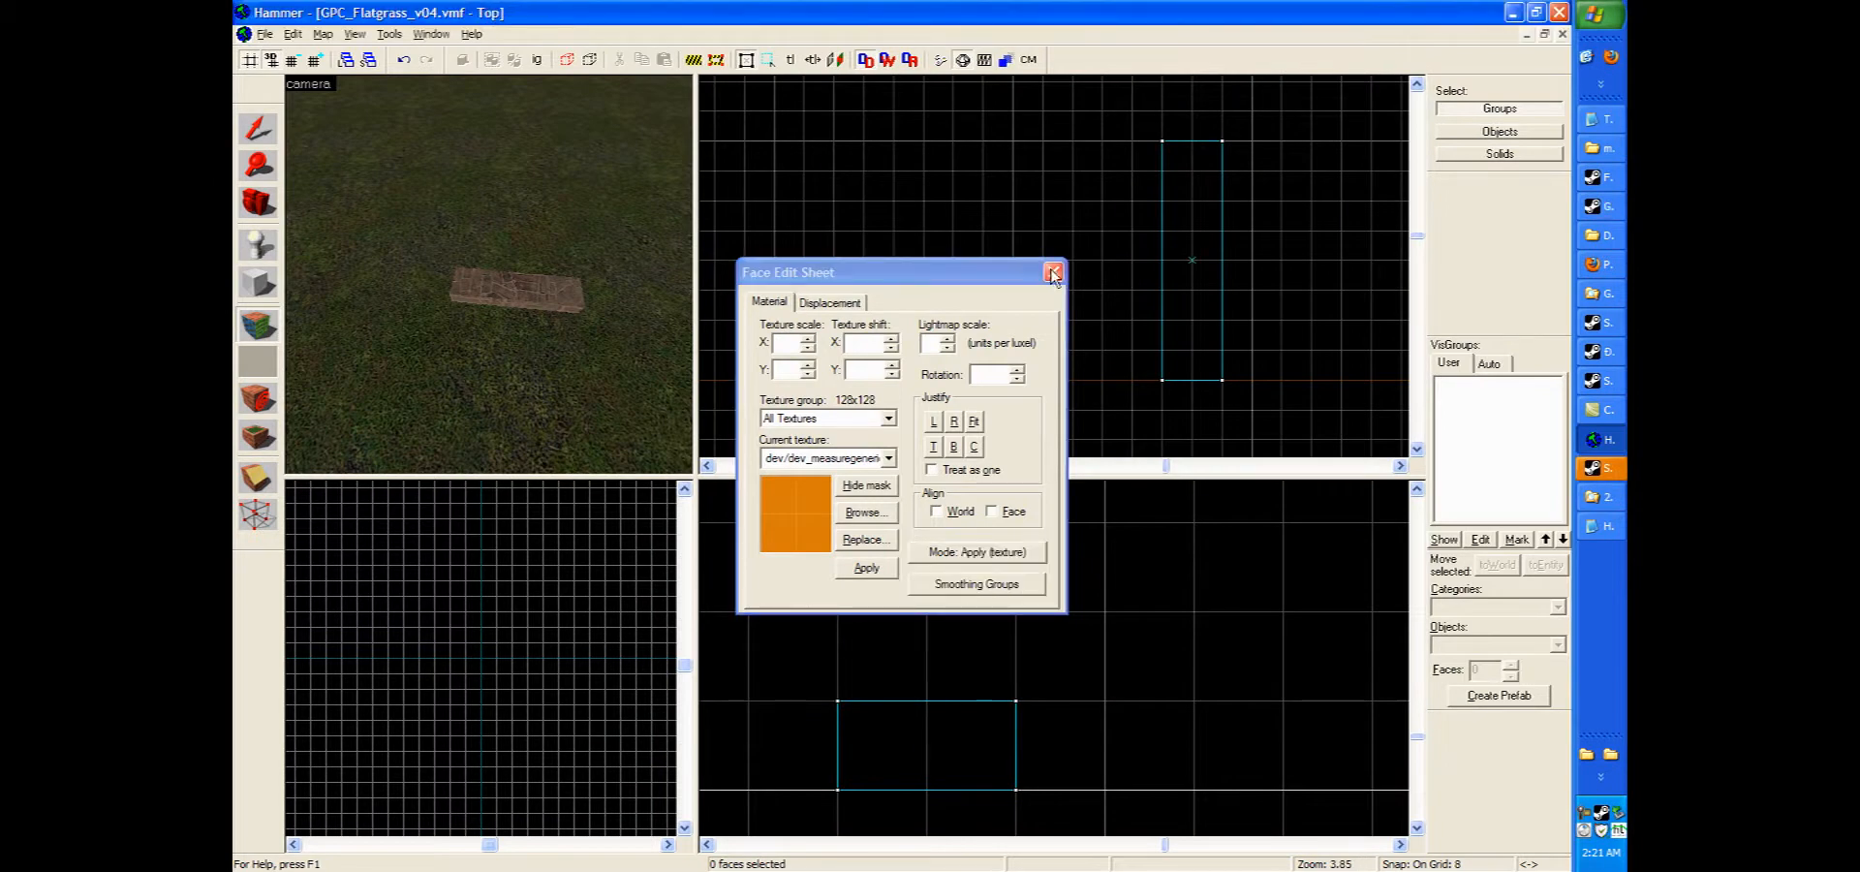
Apply the orange dev_measuregeneric texture to the slab and close the Face Edit Sheet.
{"action": "left_click", "coordinate": [1053, 271]}
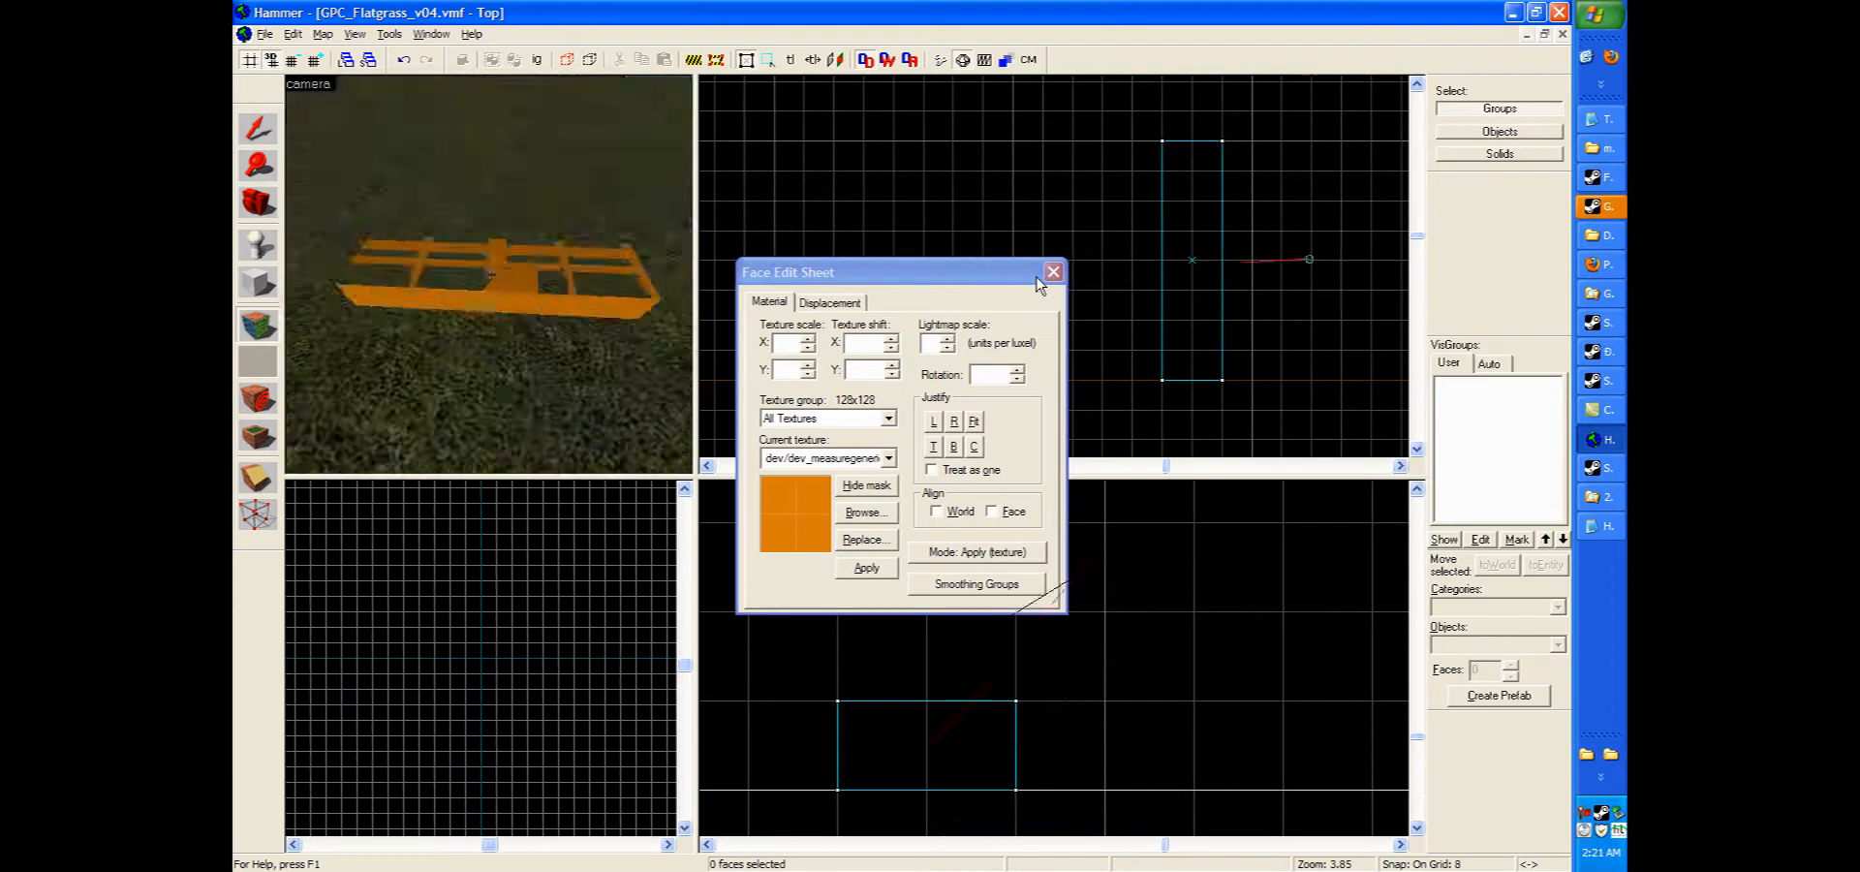
{"action": "left_click", "coordinate": [1052, 271]}
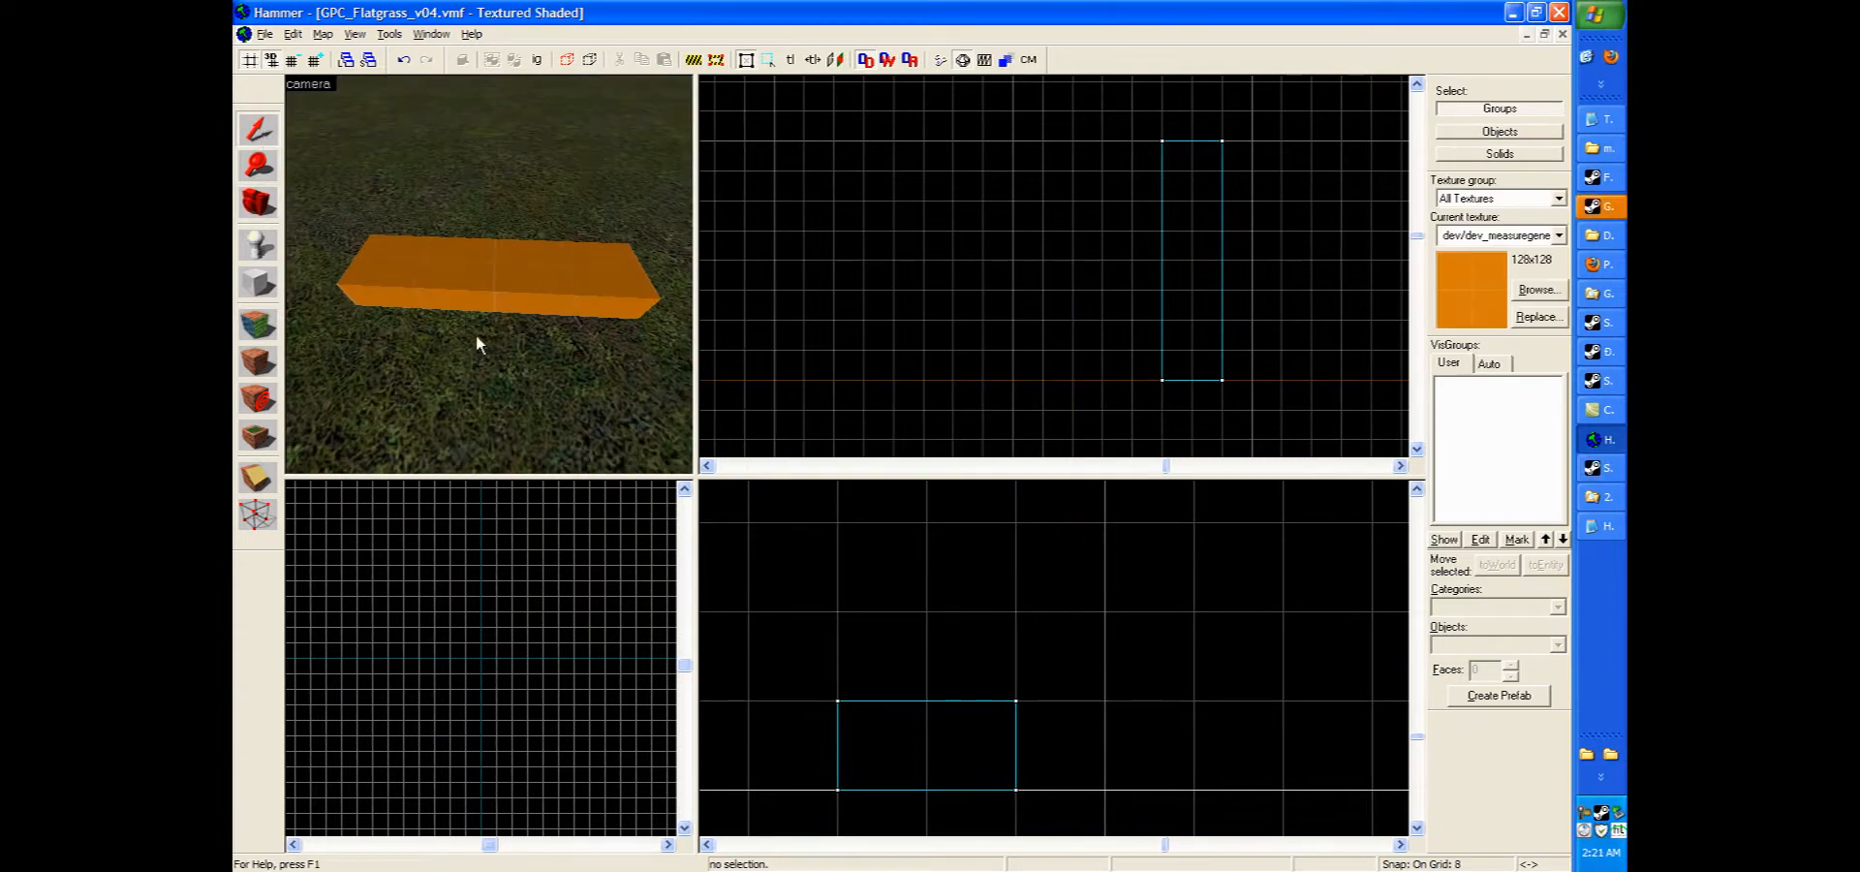
Clone the lowest orange step and stretch the copy into a taller 16-wide, 48-high step.
{"action": "left_click", "coordinate": [256, 131]}
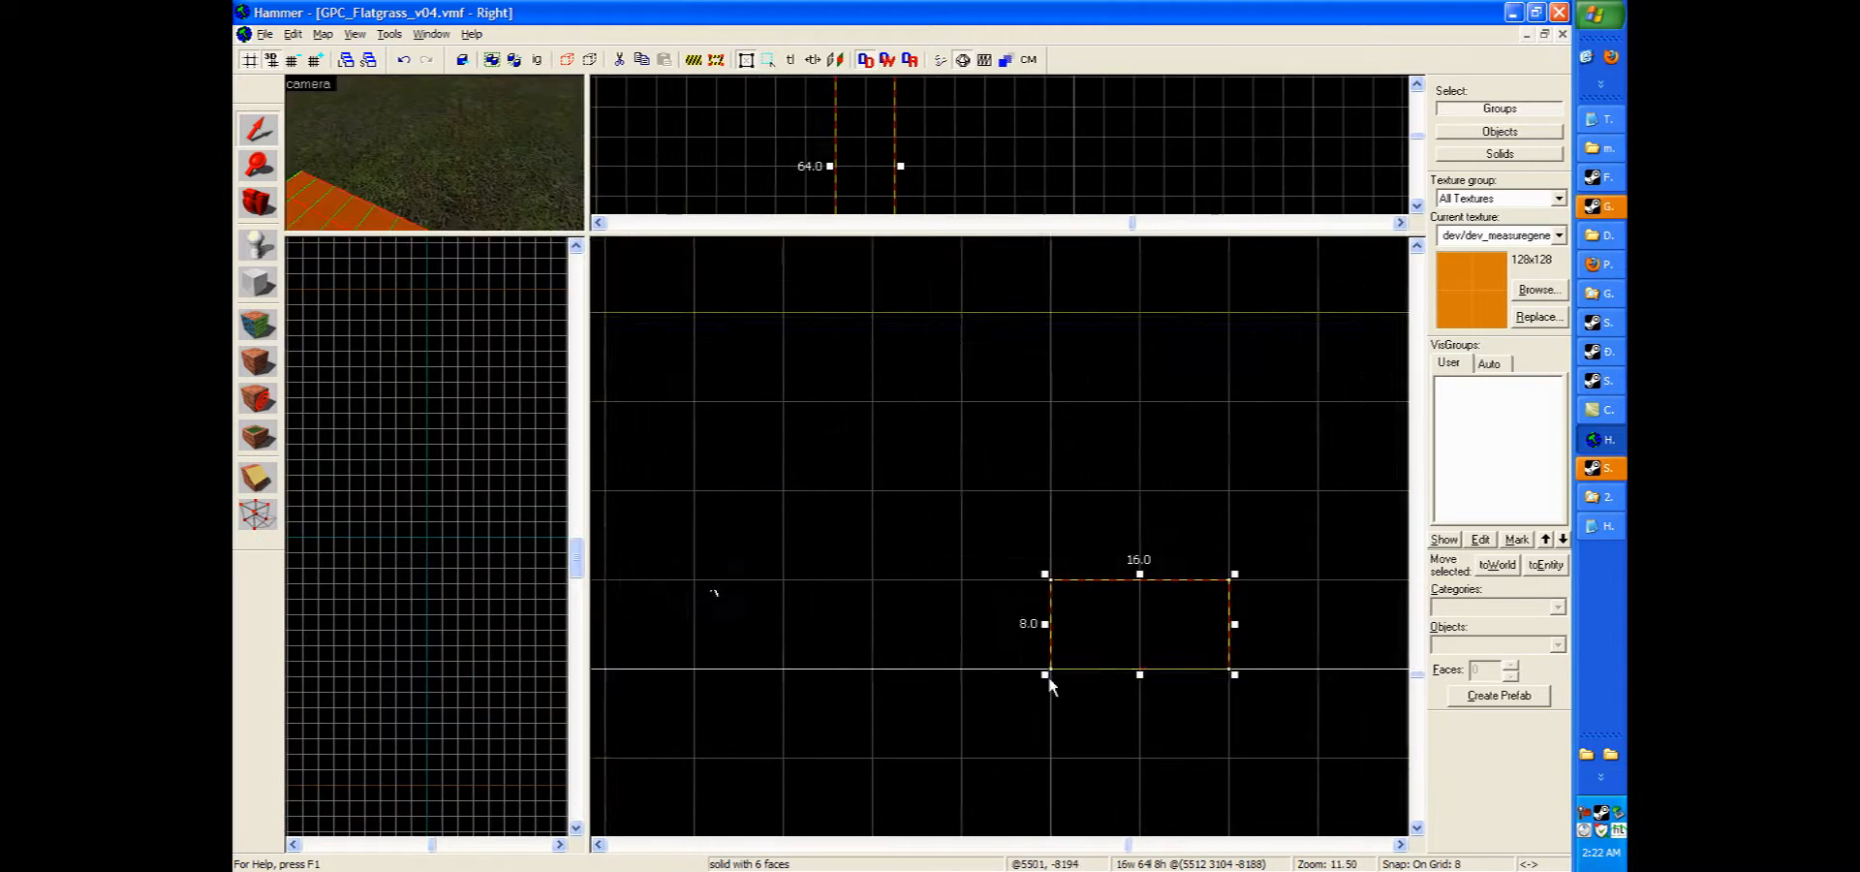
{"action": "scroll", "scroll_direction": "down", "scroll_amount": 3}
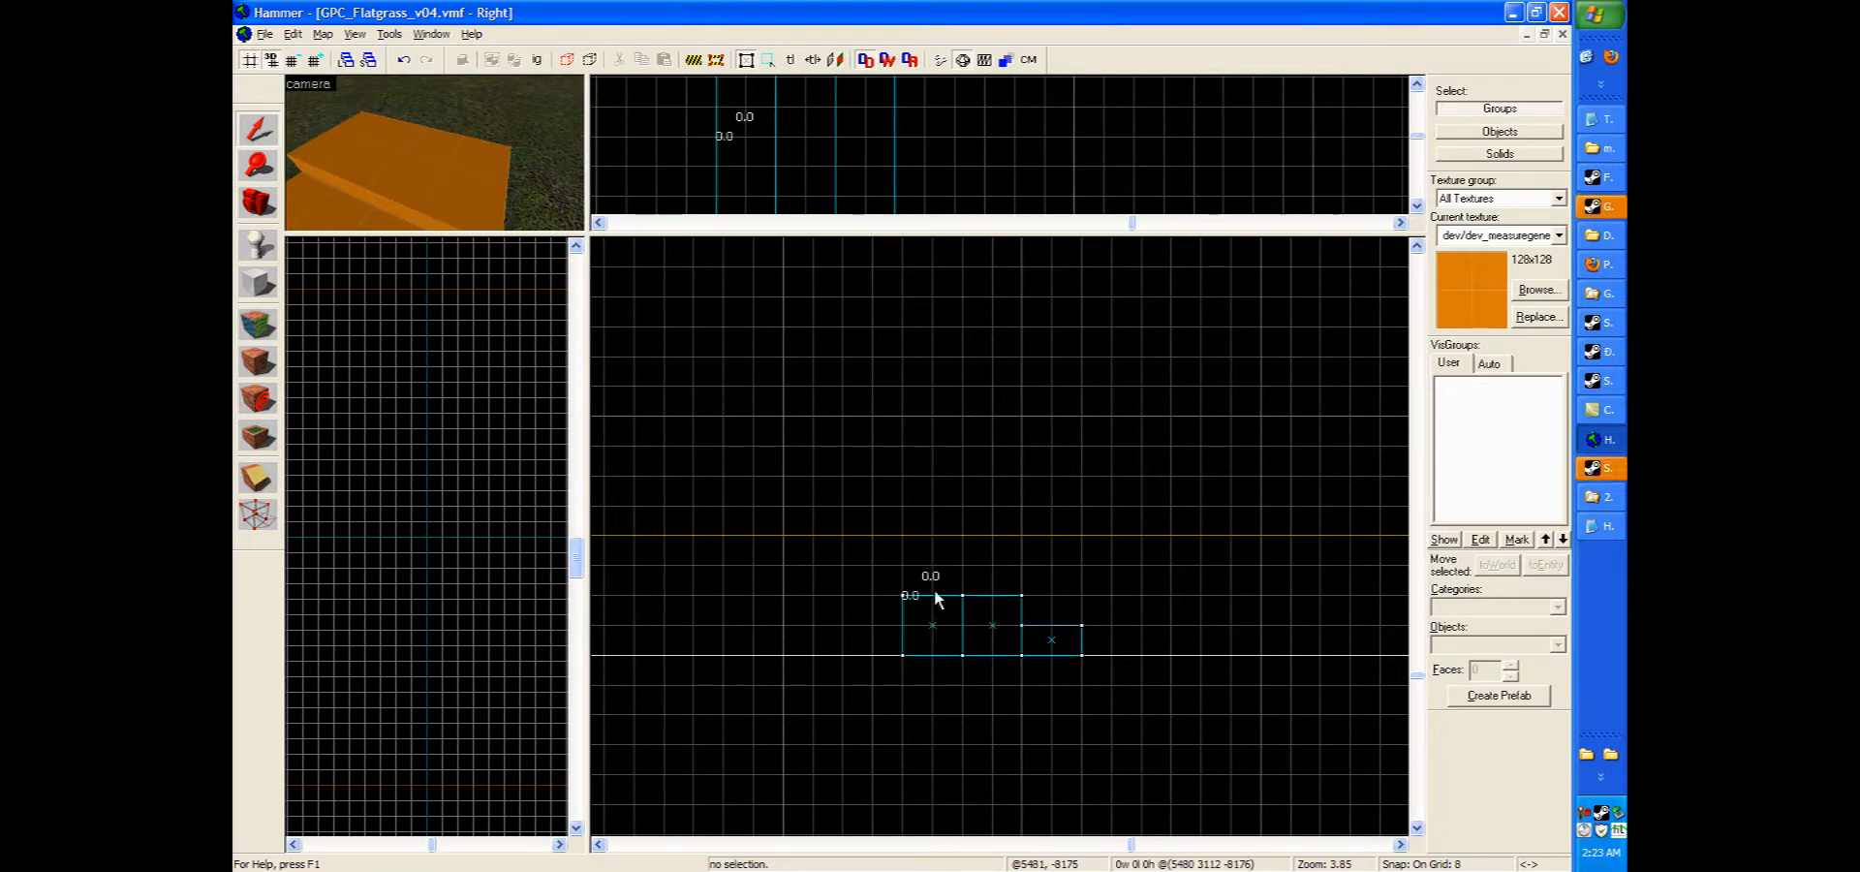
{"action": "left_click", "coordinate": [930, 624]}
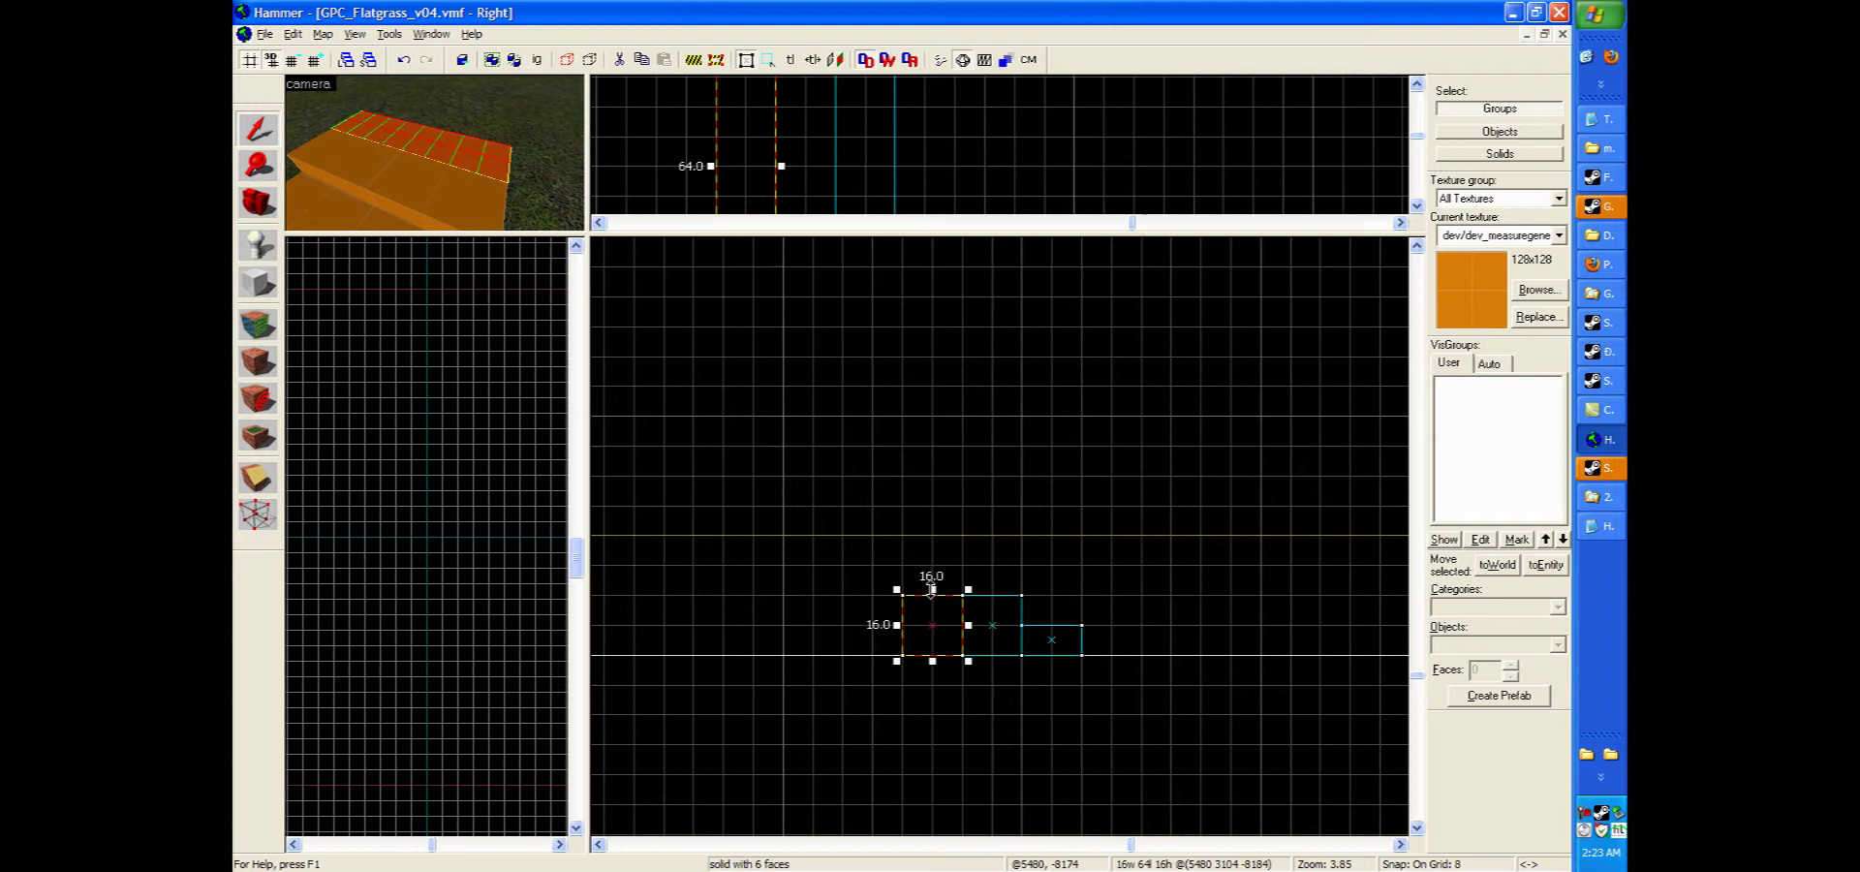
{"action": "left_click_drag", "start_coordinate": [931, 629], "coordinate": [931, 611]}
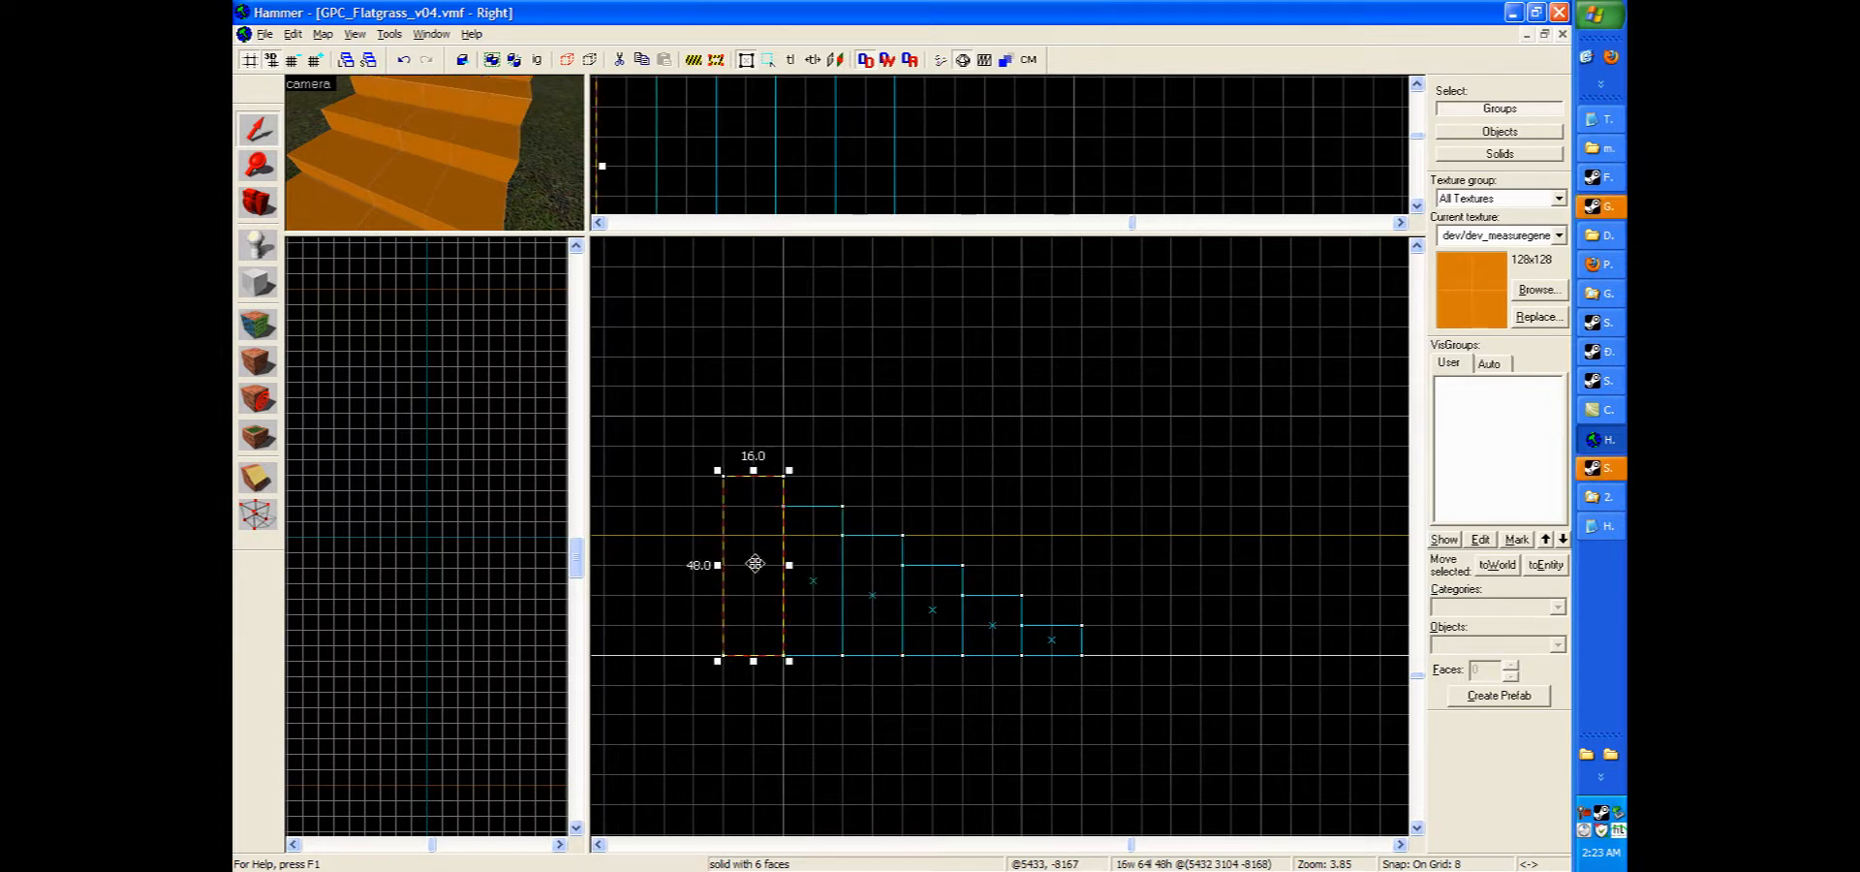
{"action": "left_click", "coordinate": [697, 482]}
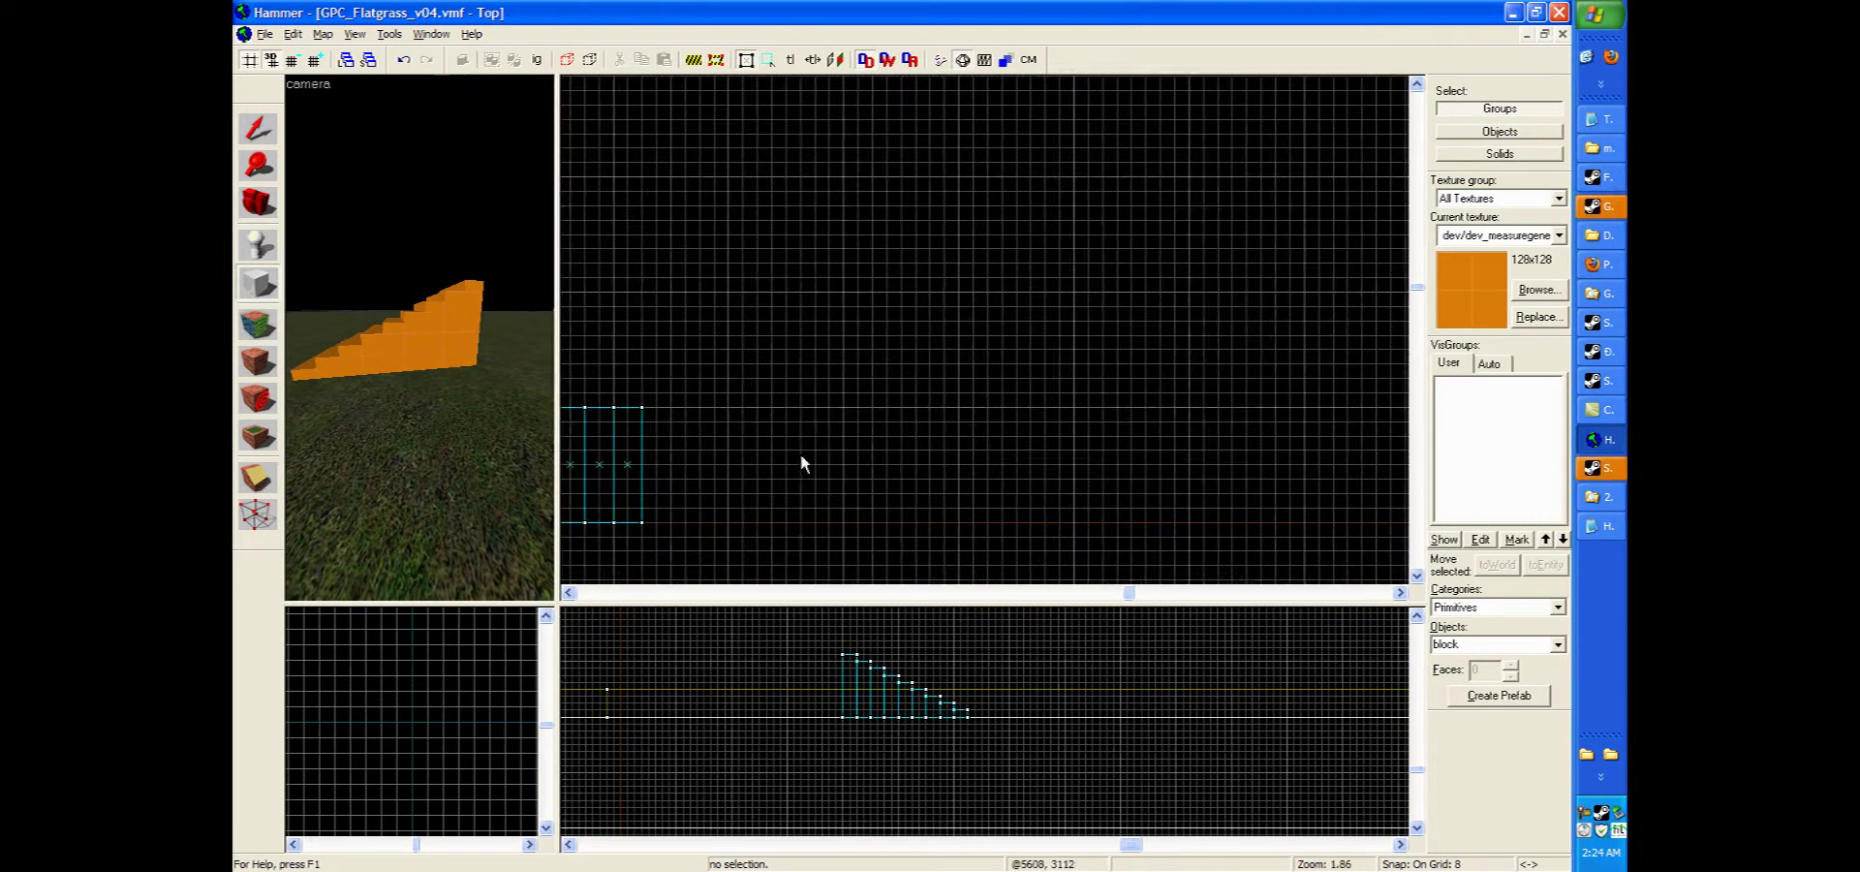
Drag out a 192-by-96 block outline beside the orange staircase in the Right view.
{"action": "left_click_drag", "start_coordinate": [842, 389], "coordinate": [1186, 533]}
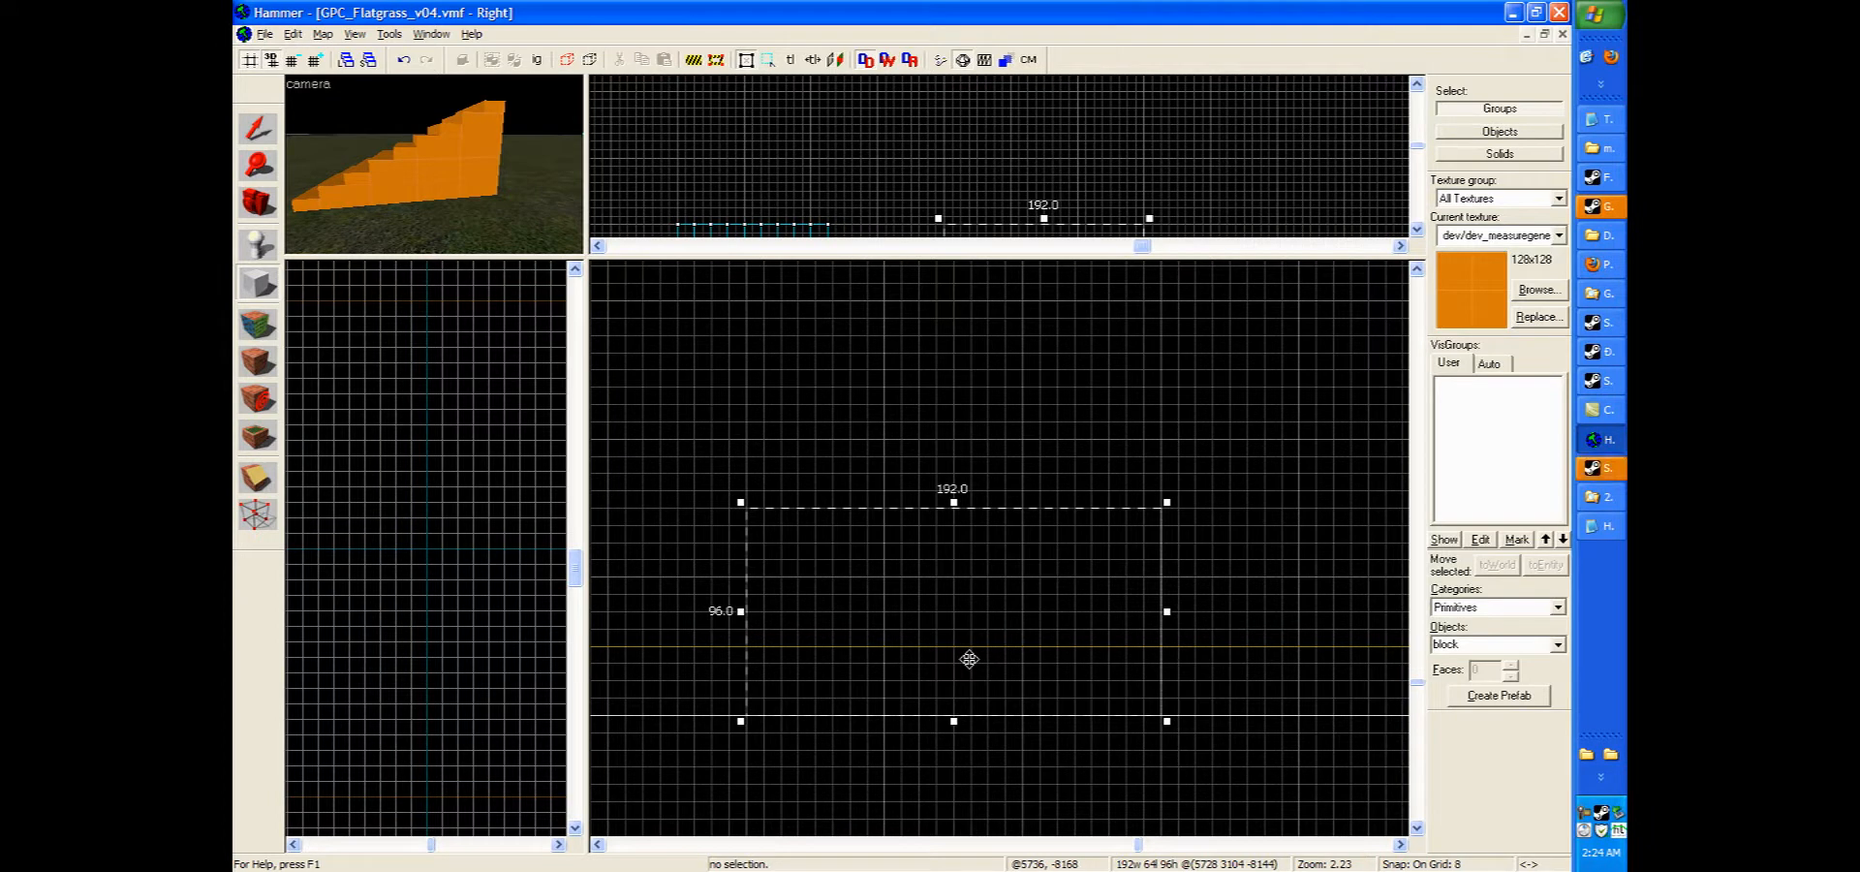
{"action": "mouse_move", "coordinate": [809, 619]}
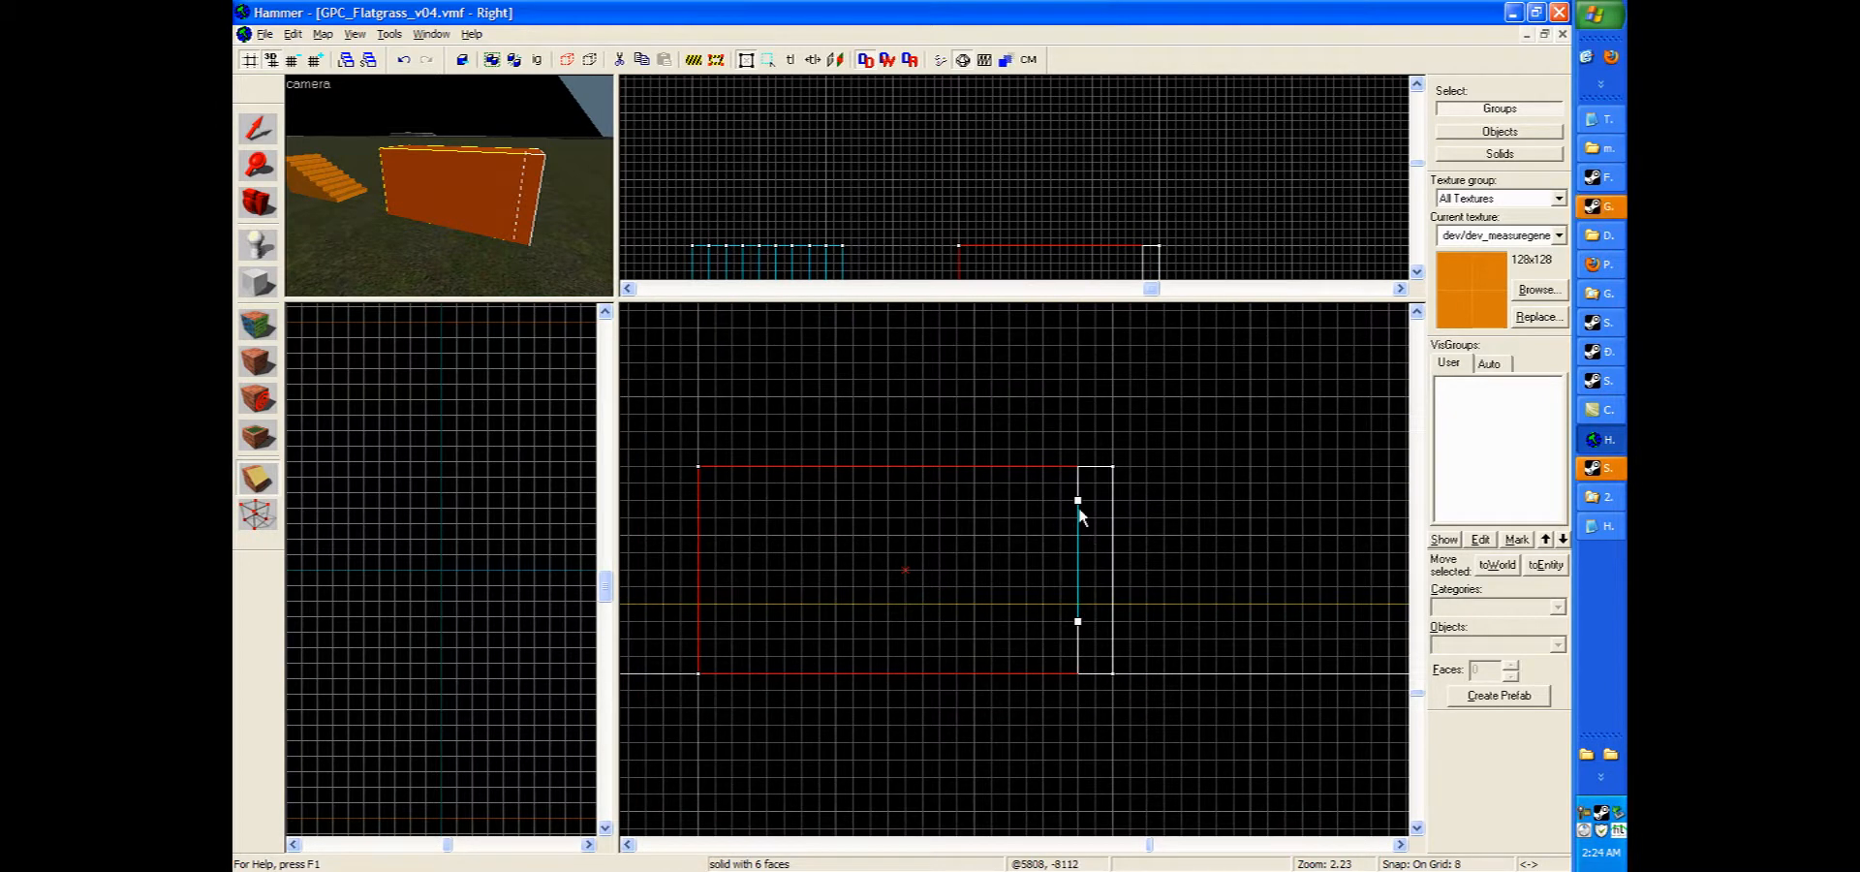
{"action": "mouse_move", "coordinate": [1080, 543]}
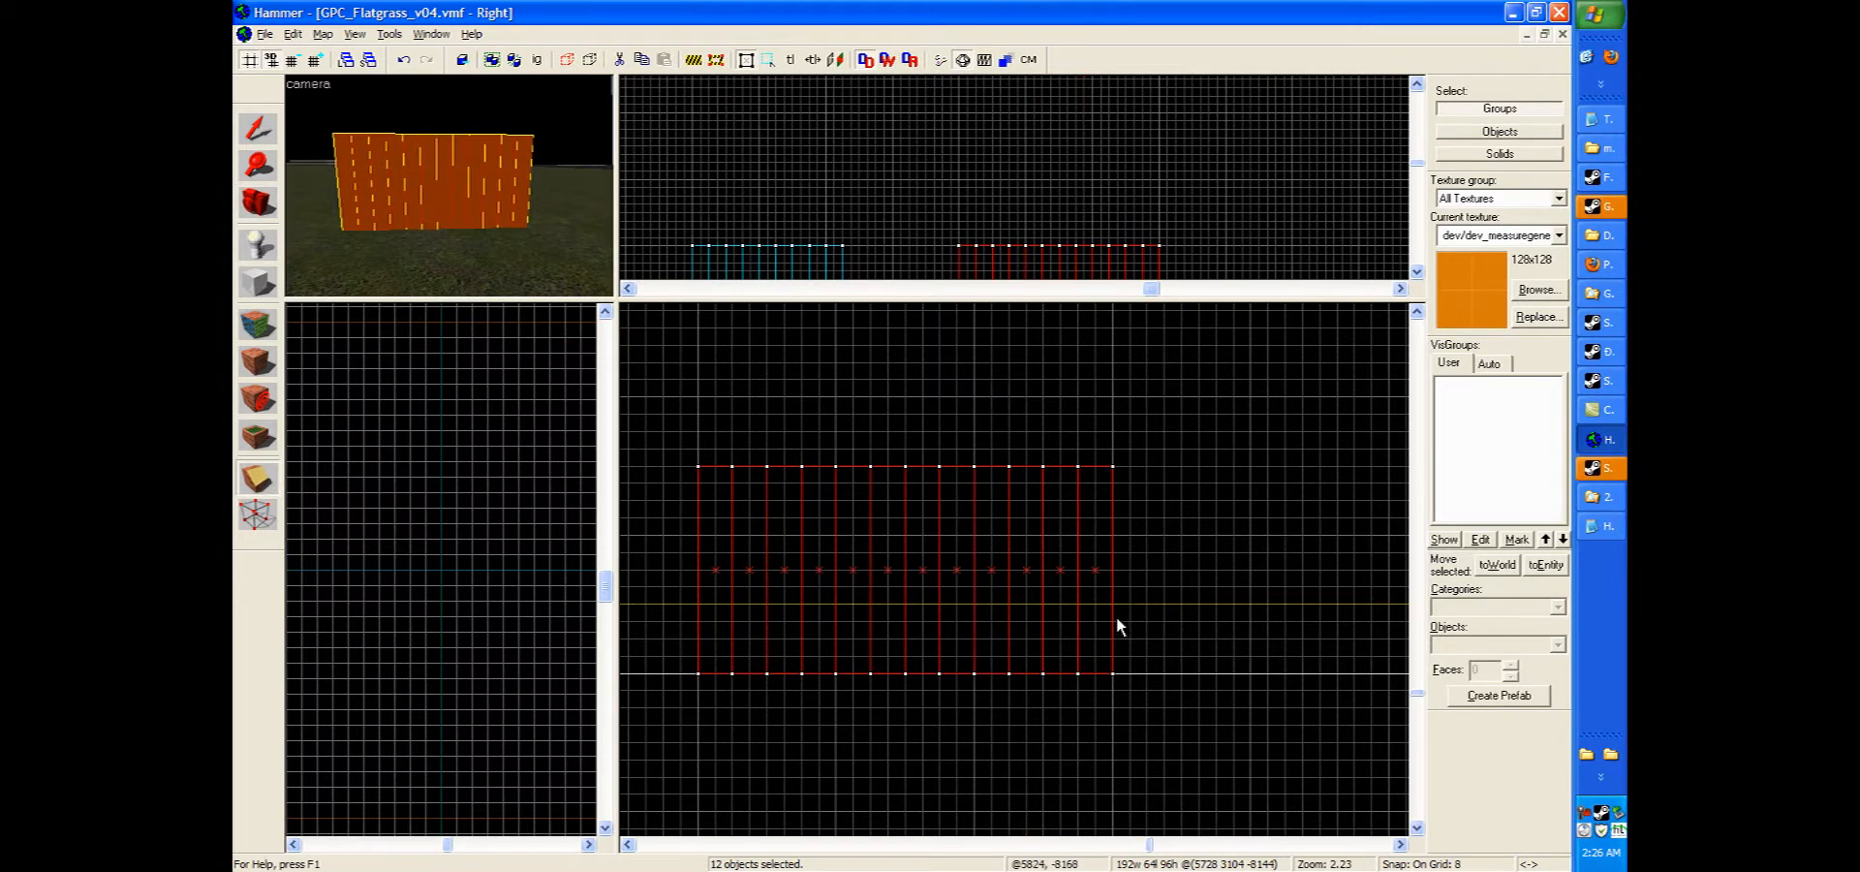
{"action": "mouse_move", "coordinate": [724, 623]}
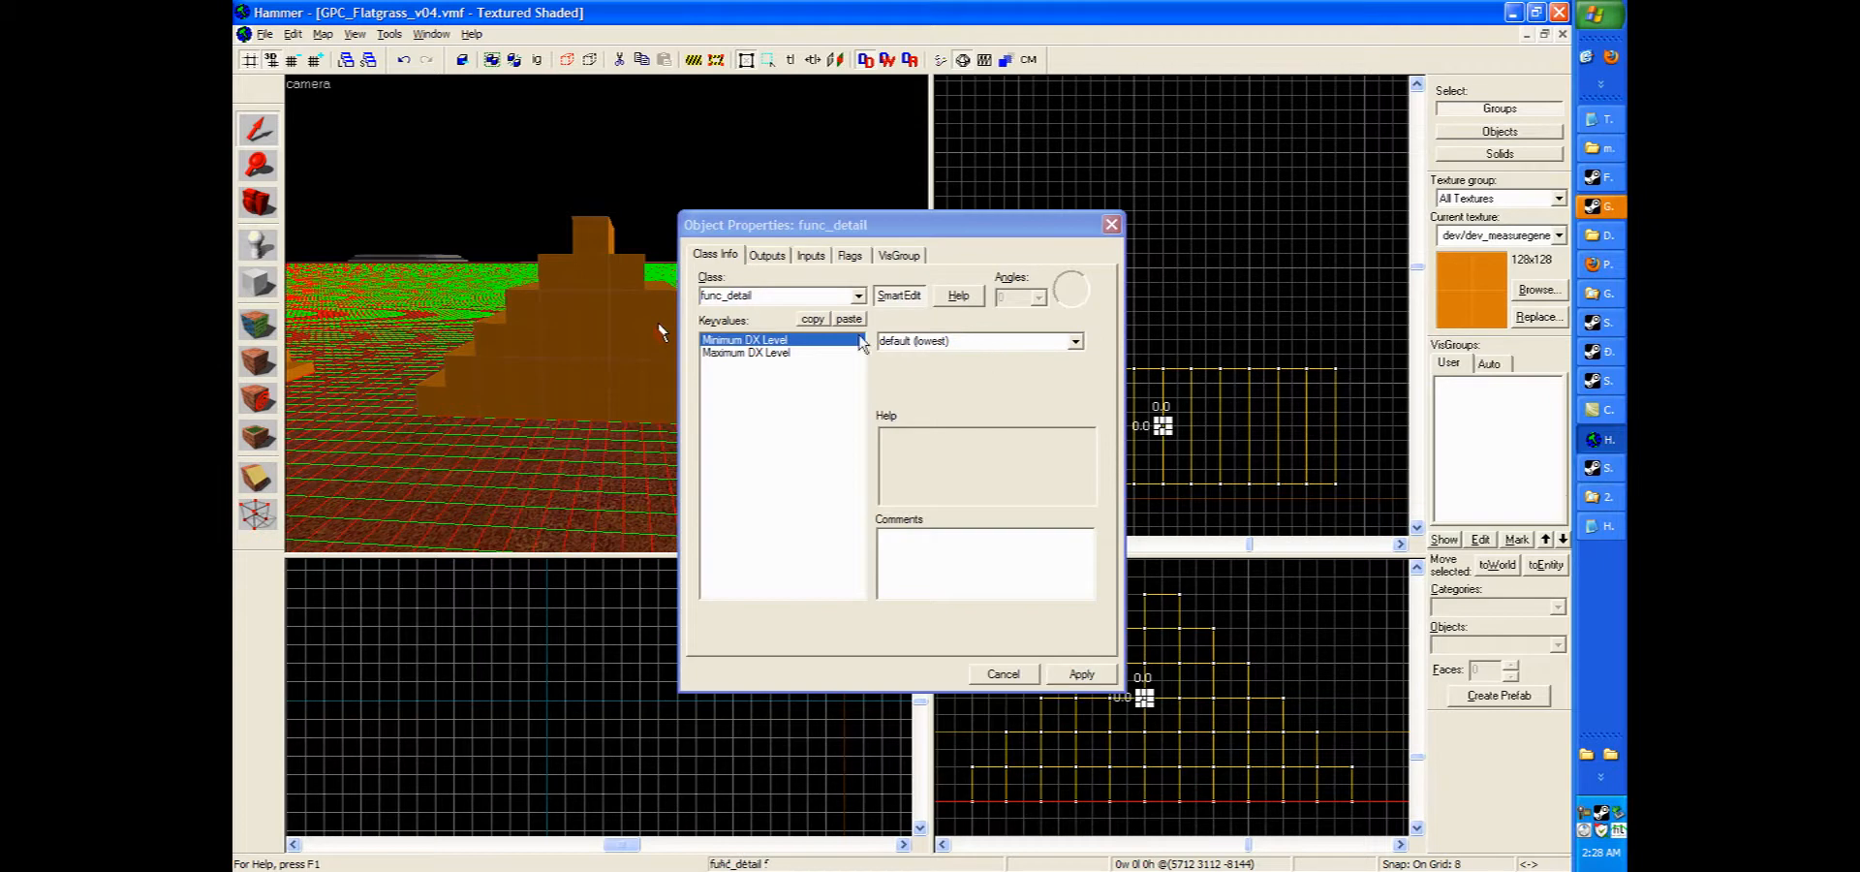
Check the func_detail Minimum DX Level setting, then close its Object Properties window.
{"action": "left_click", "coordinate": [1081, 674]}
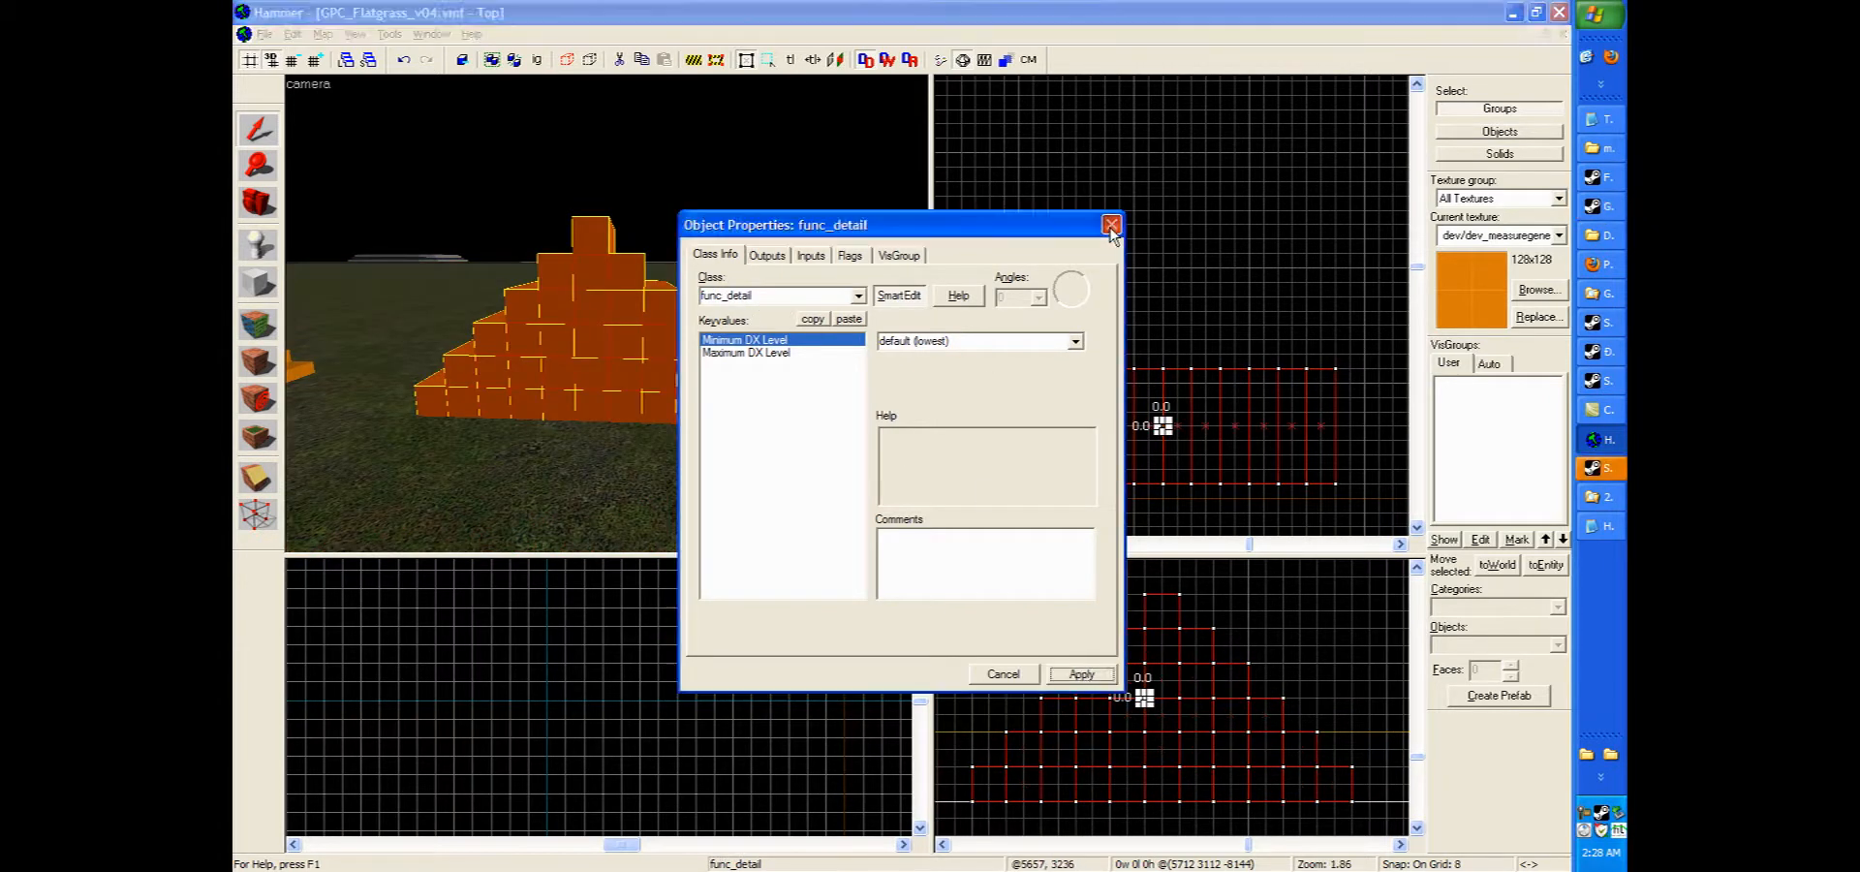
{"action": "left_click", "coordinate": [1109, 224]}
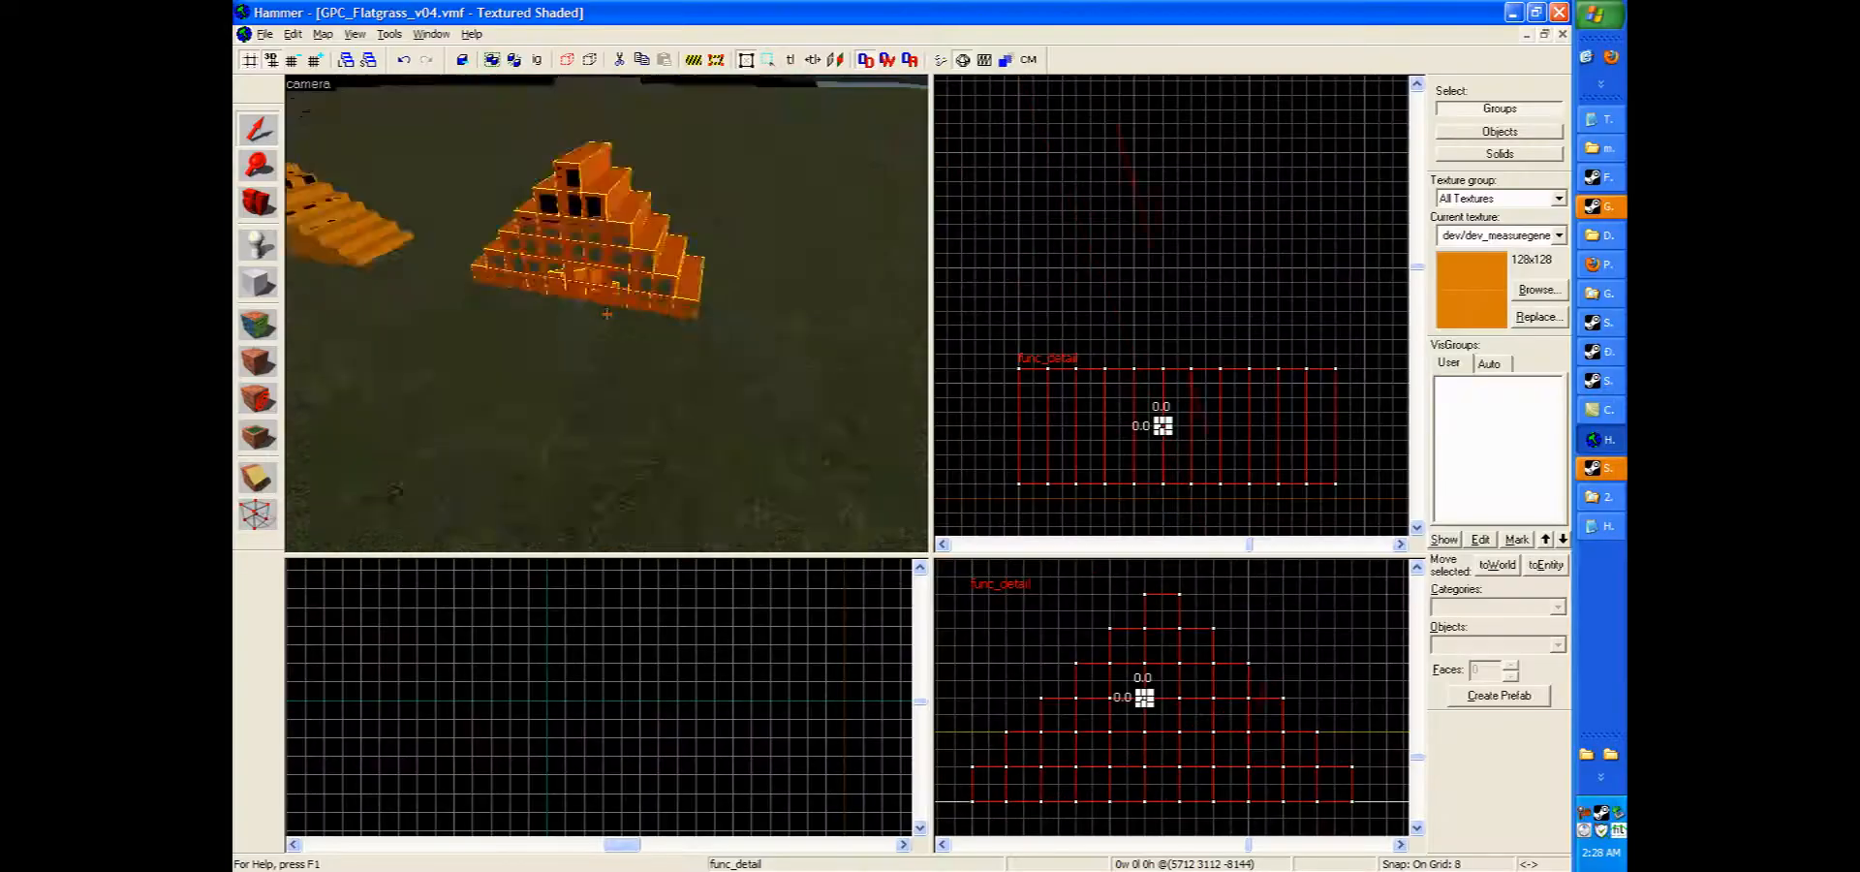